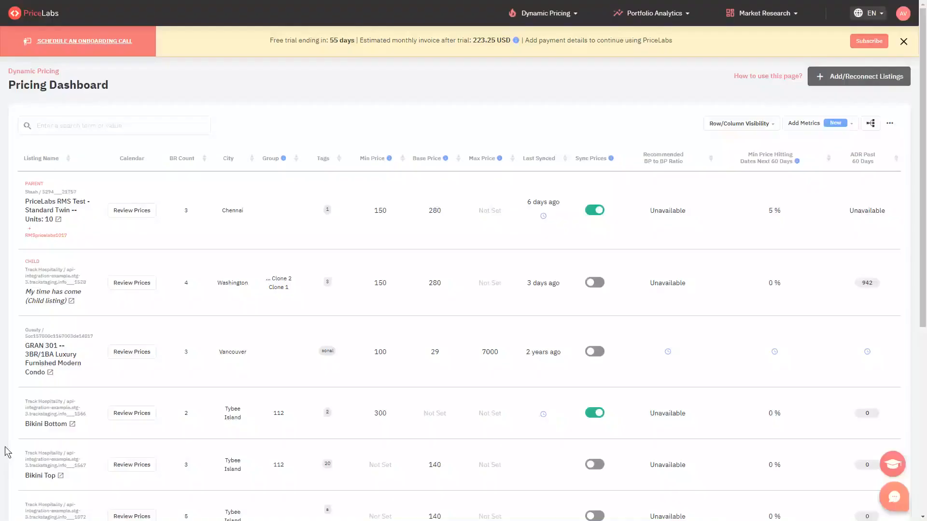
{"action": "mouse_move", "coordinate": [267, 78]}
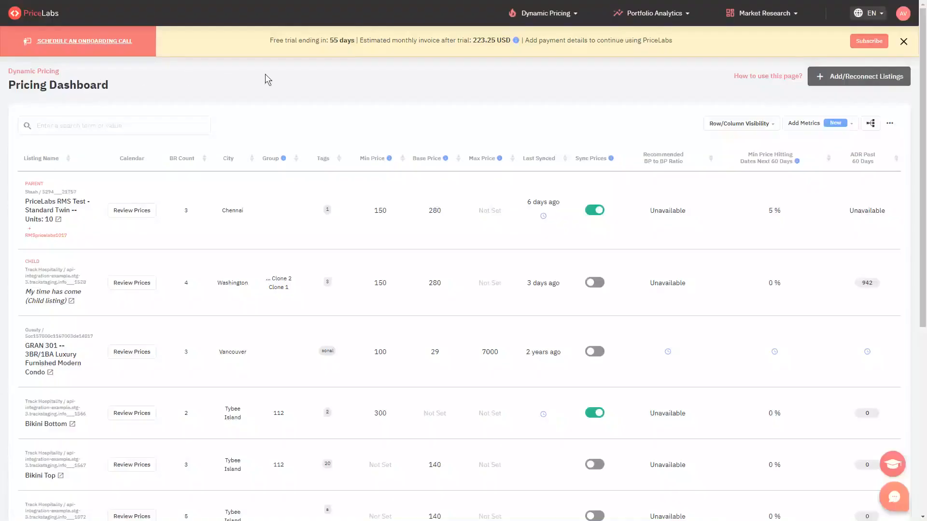
{"action": "mouse_move", "coordinate": [382, 90]}
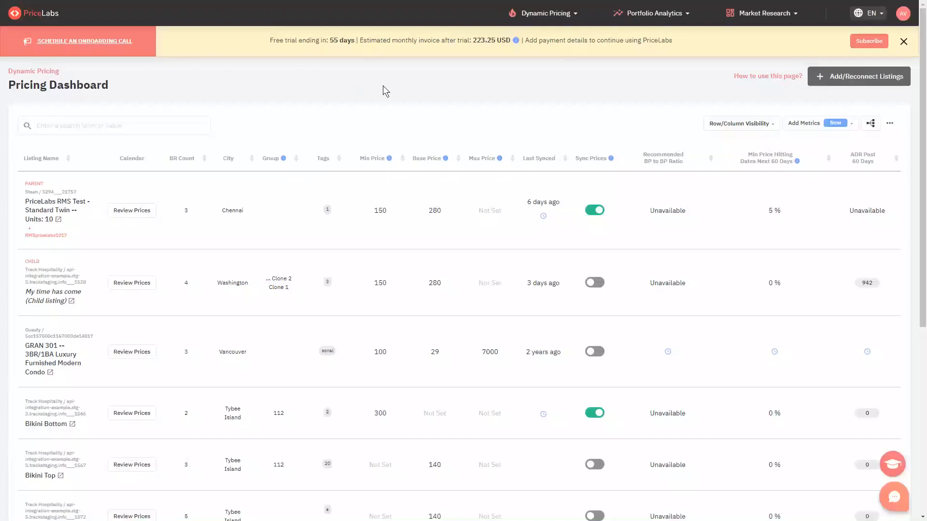
Step: Tick Algorithm Version in the Row/Column Visibility options to add that column
{"action": "left_click", "coordinate": [540, 13]}
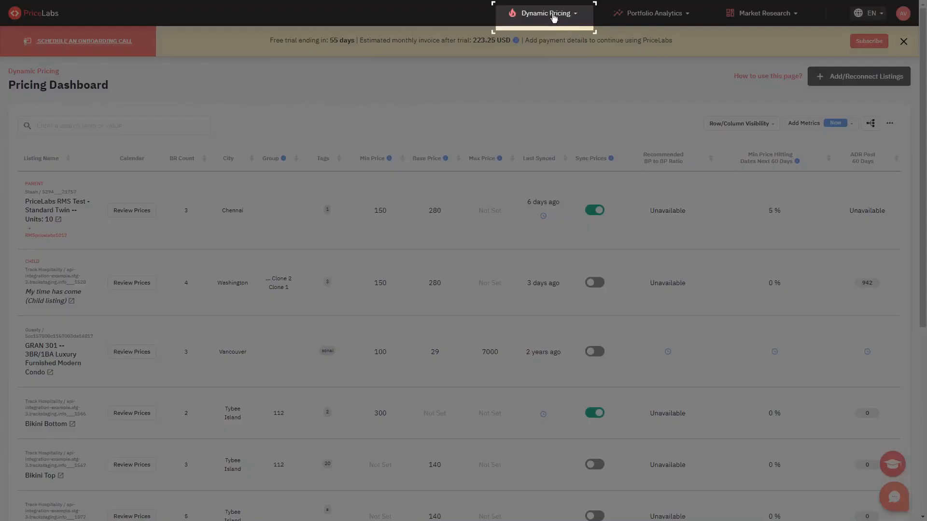
{"action": "left_click", "coordinate": [543, 13]}
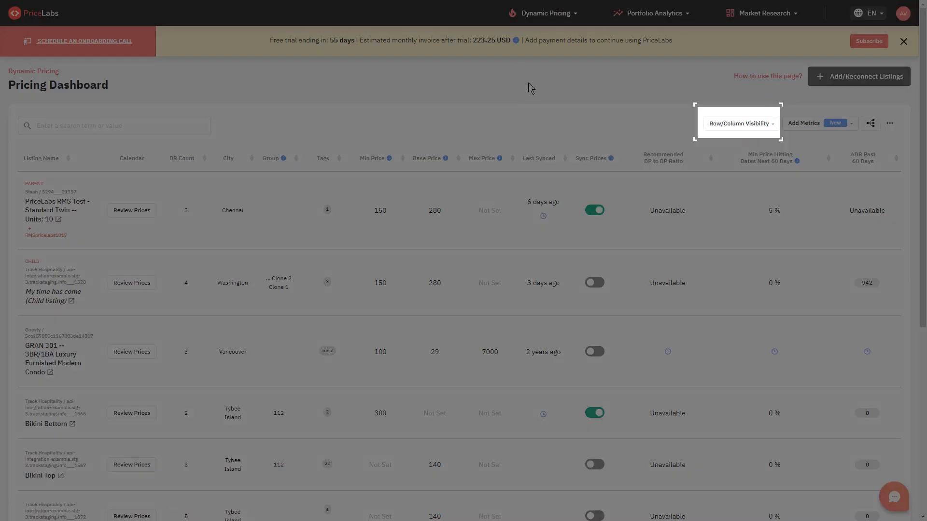
{"action": "left_click", "coordinate": [739, 123]}
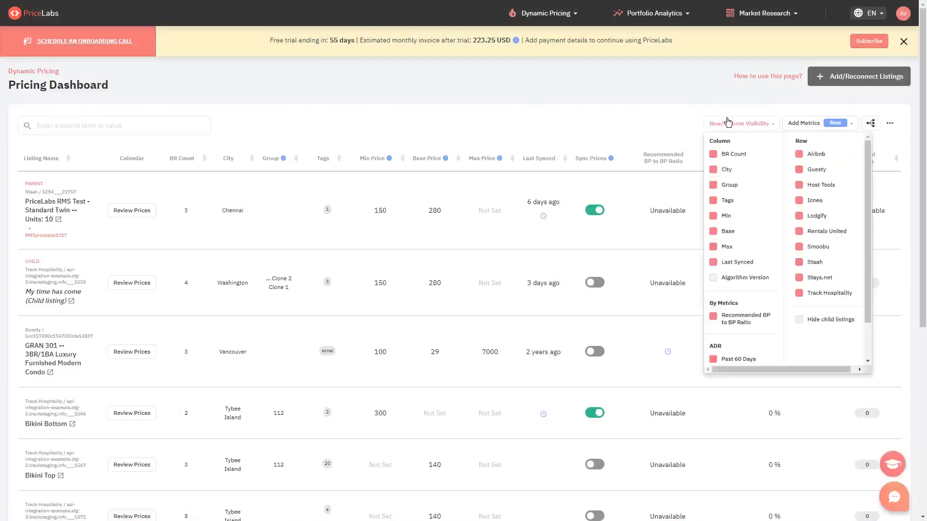
{"action": "left_click", "coordinate": [714, 277]}
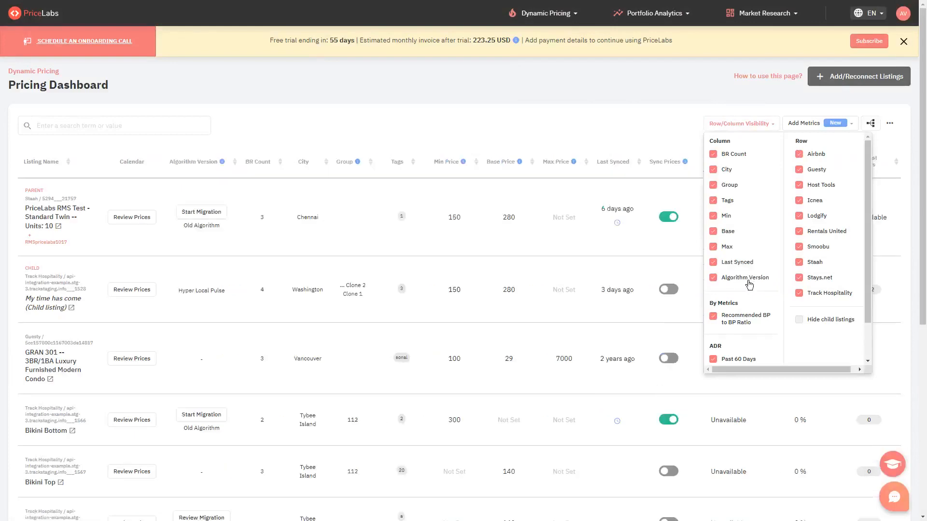
{"action": "left_click", "coordinate": [477, 131]}
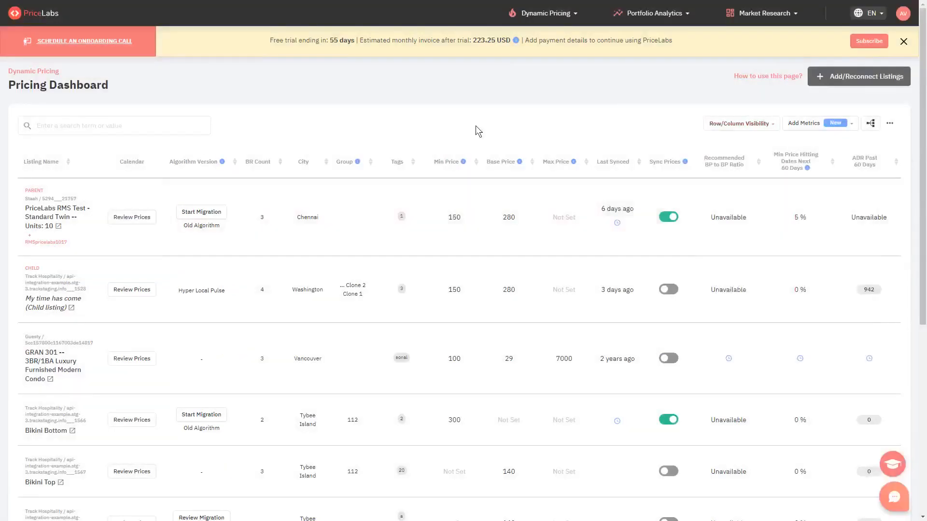
{"action": "mouse_move", "coordinate": [218, 205]}
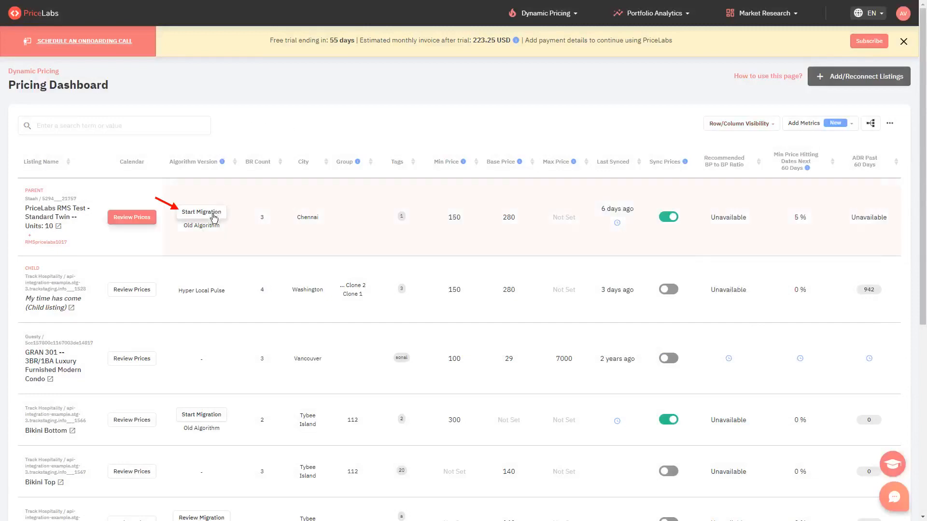
Step: Start migration for PriceLabs RMS Test - Standard Twin and expand the algorithm dropdown
{"action": "left_click", "coordinate": [201, 211]}
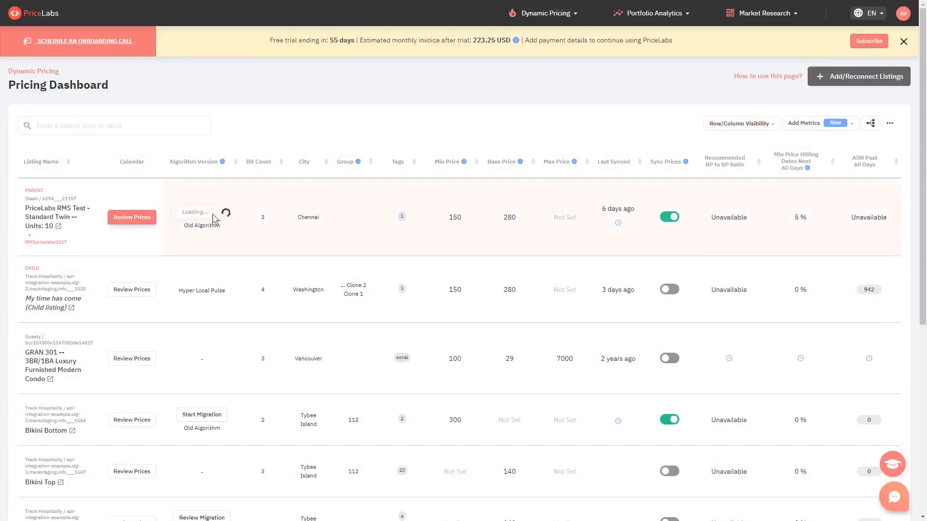
{"action": "left_click", "coordinate": [201, 217]}
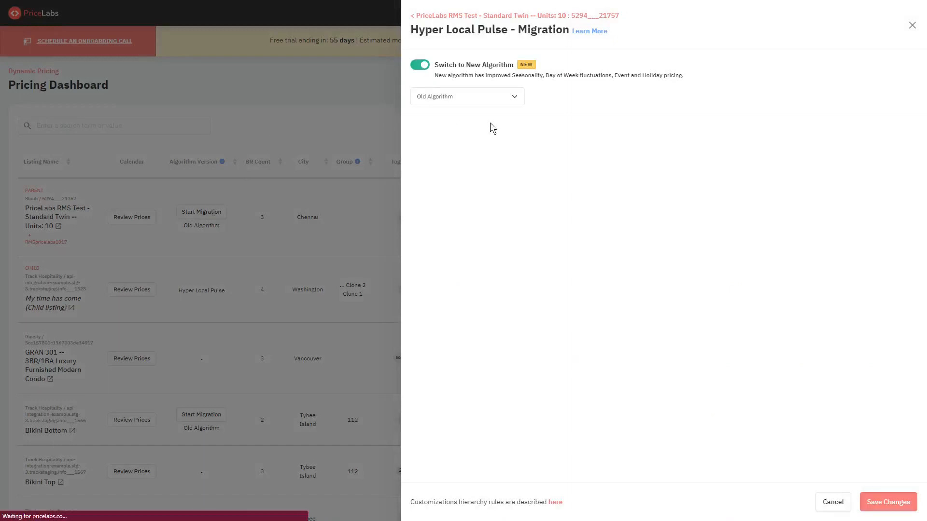
{"action": "left_click", "coordinate": [466, 96]}
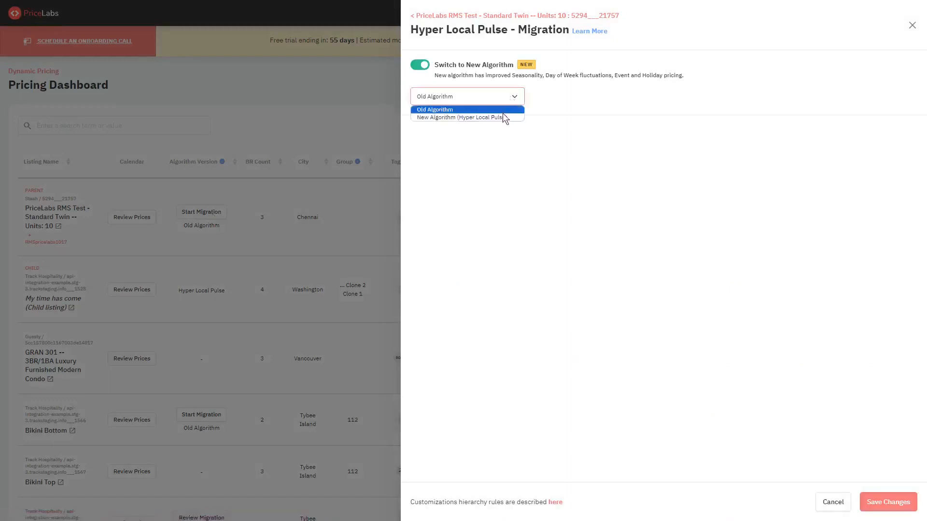
{"action": "mouse_move", "coordinate": [466, 117]}
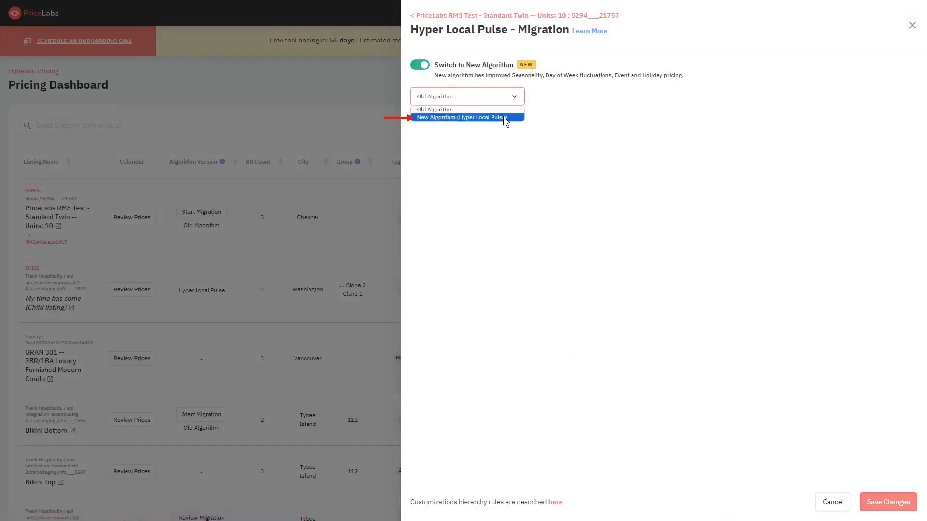
Step: Select 'New Algorithm (Hyper Local Pulse)', giving a recommended base price of 293
{"action": "left_click", "coordinate": [461, 117]}
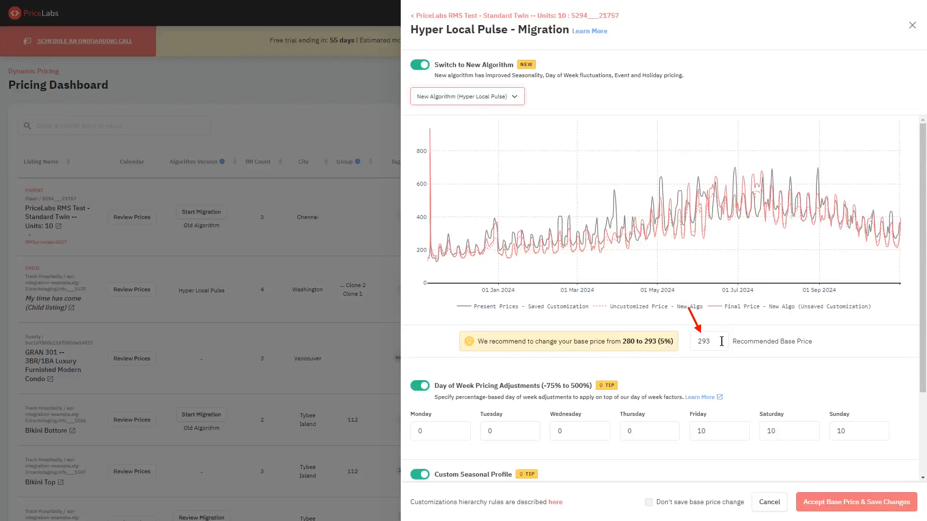
Step: Apply the TIP suggestions: day-of-week adjustments to 0, demand sensitivity to Recommended
{"action": "scroll", "scroll_direction": "down", "scroll_amount": 3}
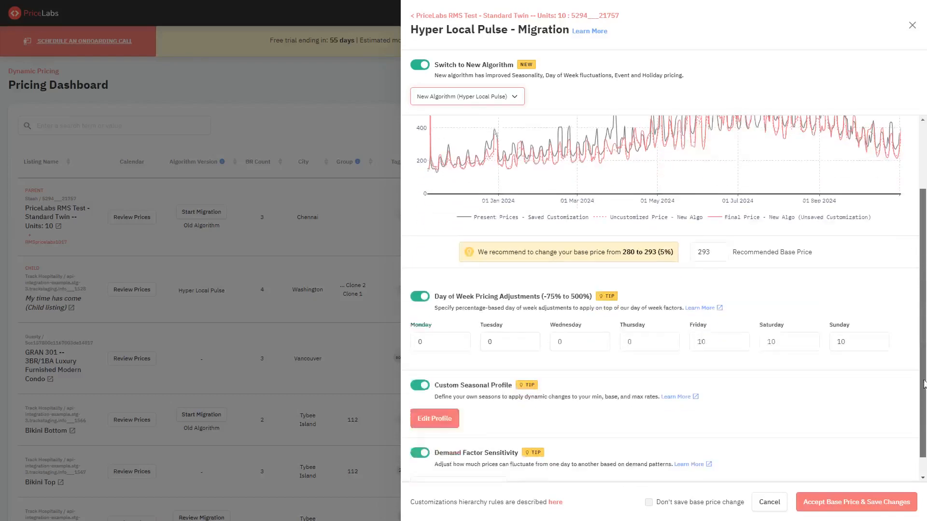
{"action": "scroll", "scroll_direction": "down", "scroll_amount": 3}
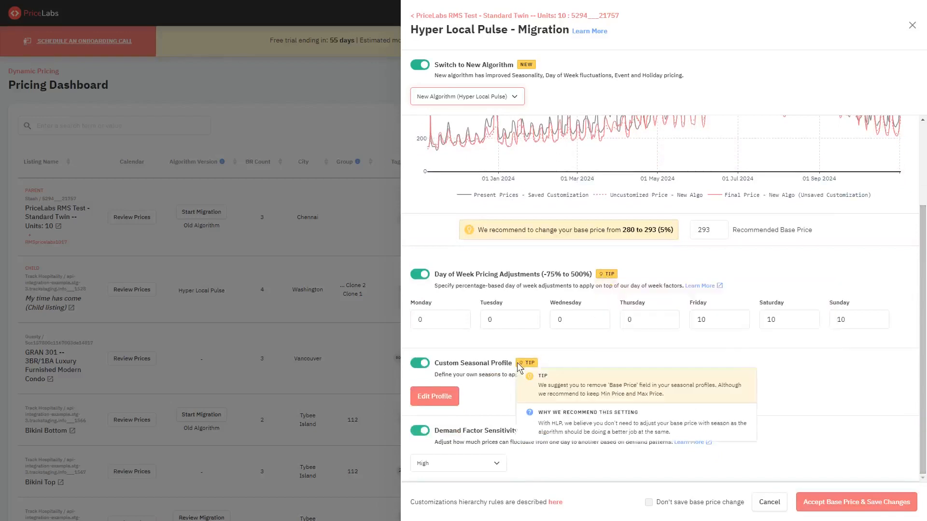
{"action": "mouse_move", "coordinate": [532, 430]}
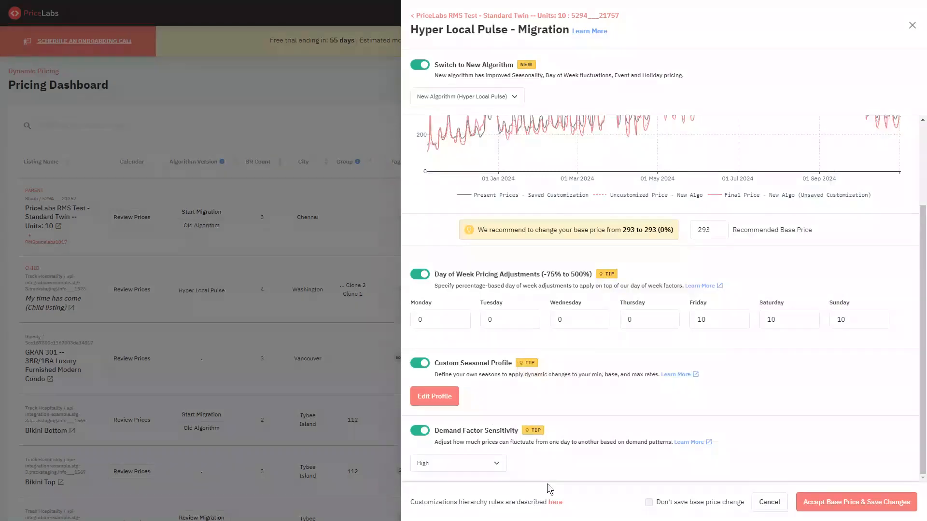
{"action": "mouse_move", "coordinate": [606, 273]}
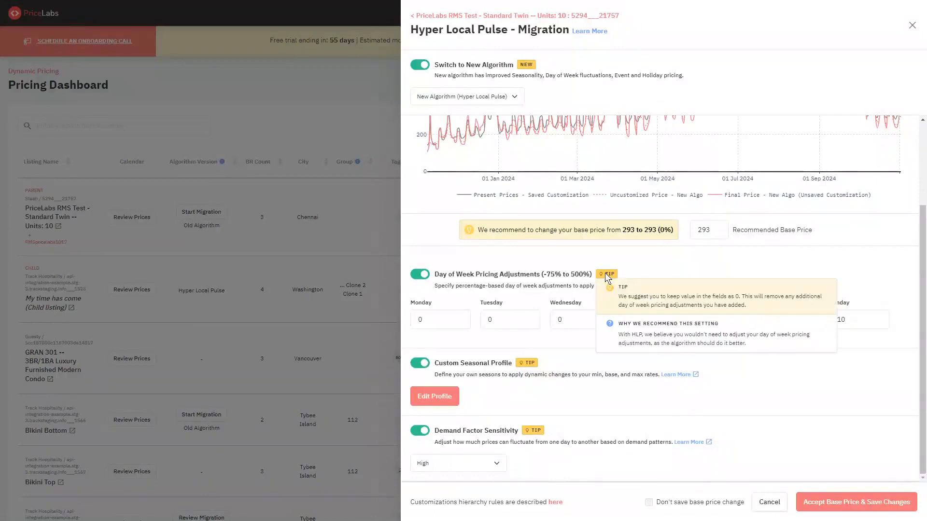
{"action": "left_click", "coordinate": [858, 319]}
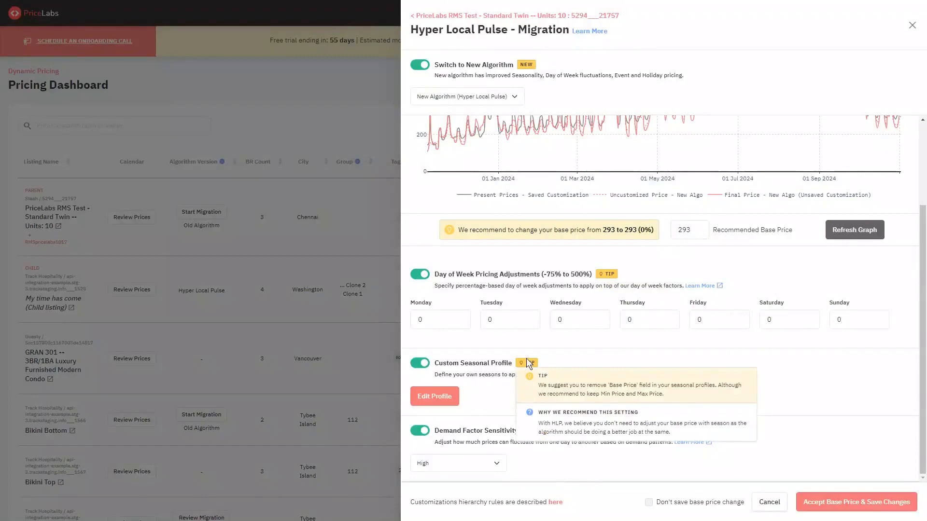
{"action": "left_click", "coordinate": [435, 396]}
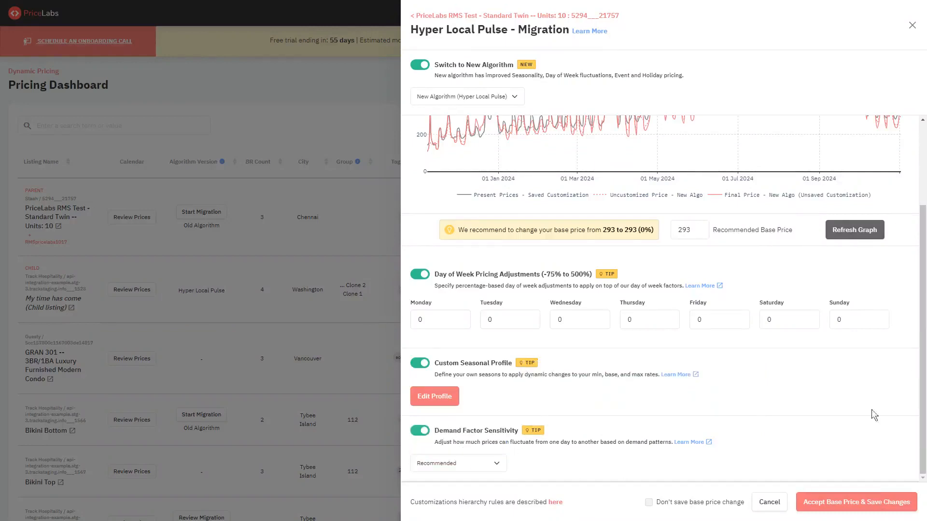
Step: Refresh the Standard Twin price preview graph with the new customizations
{"action": "left_click", "coordinate": [854, 229]}
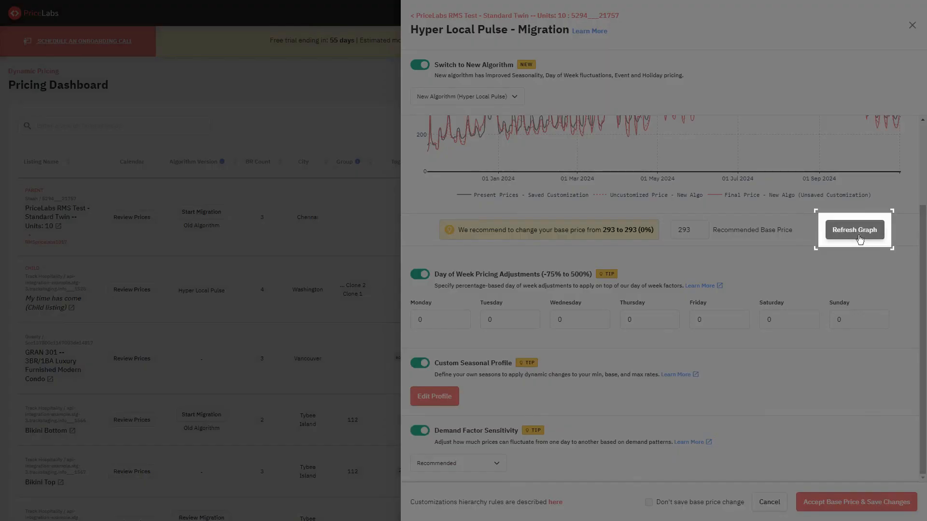
{"action": "mouse_move", "coordinate": [856, 235]}
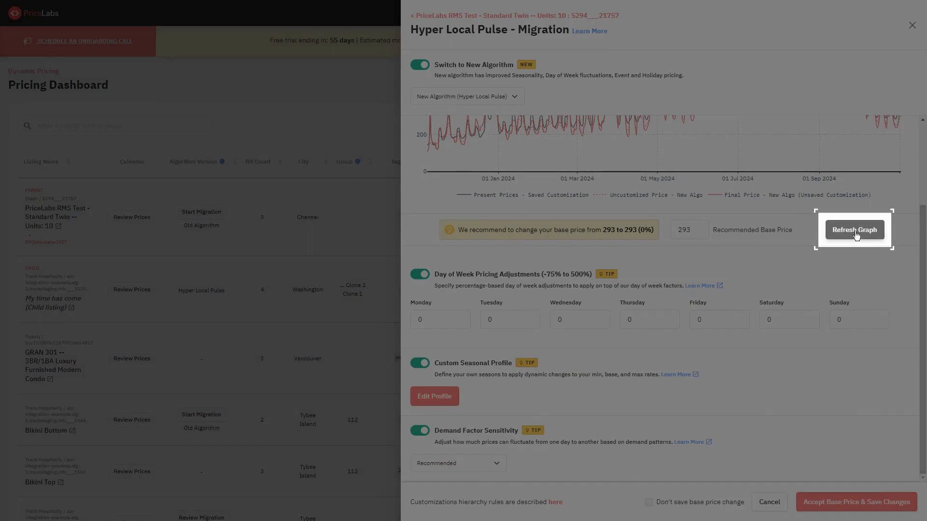
{"action": "left_click", "coordinate": [853, 229]}
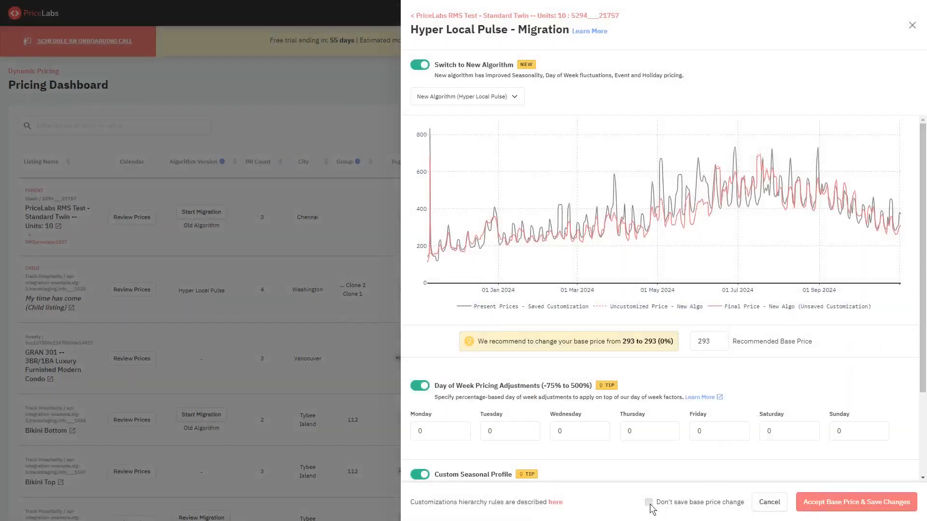
Step: Save the migration with 'Don't save base price change' ticked
{"action": "left_click", "coordinate": [650, 503]}
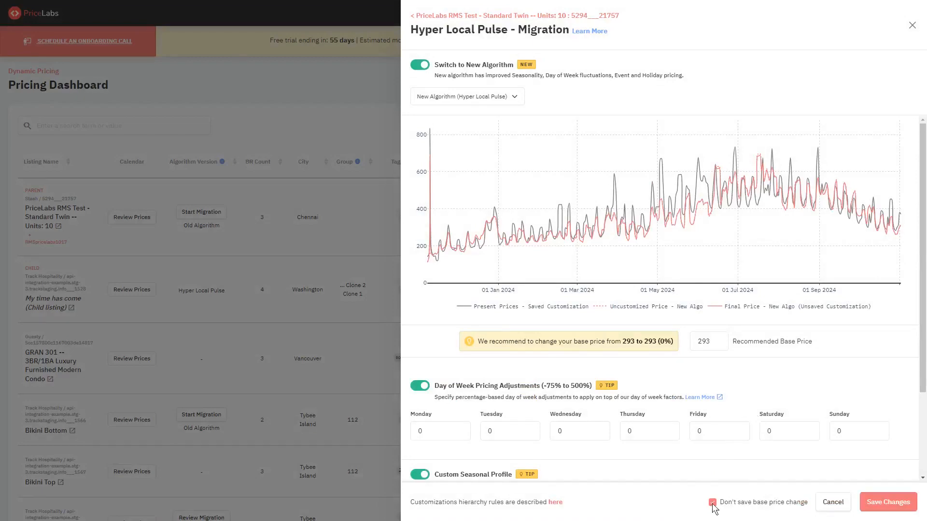
{"action": "left_click", "coordinate": [887, 502]}
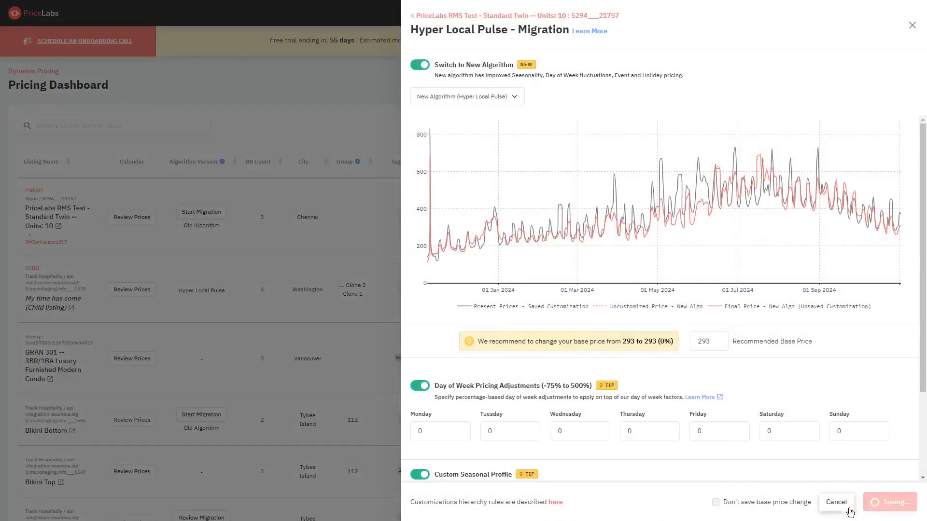
{"action": "left_click", "coordinate": [892, 503]}
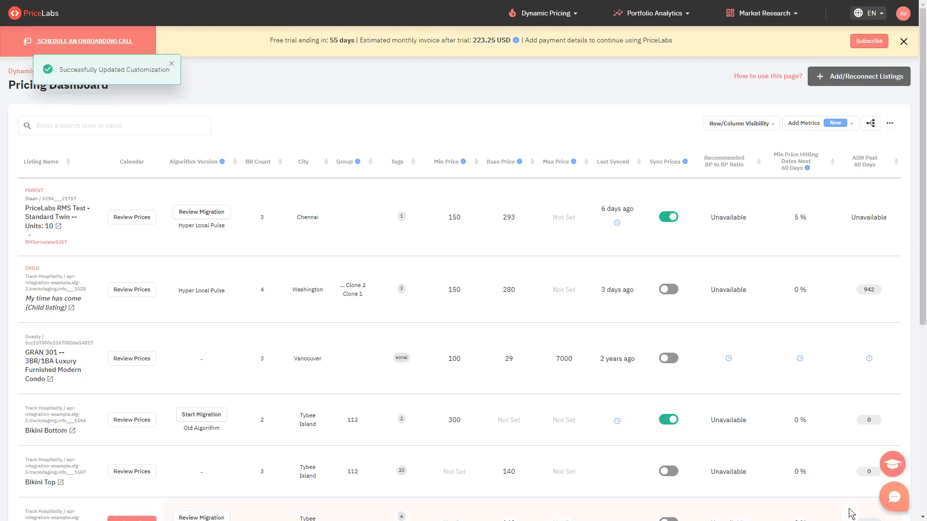